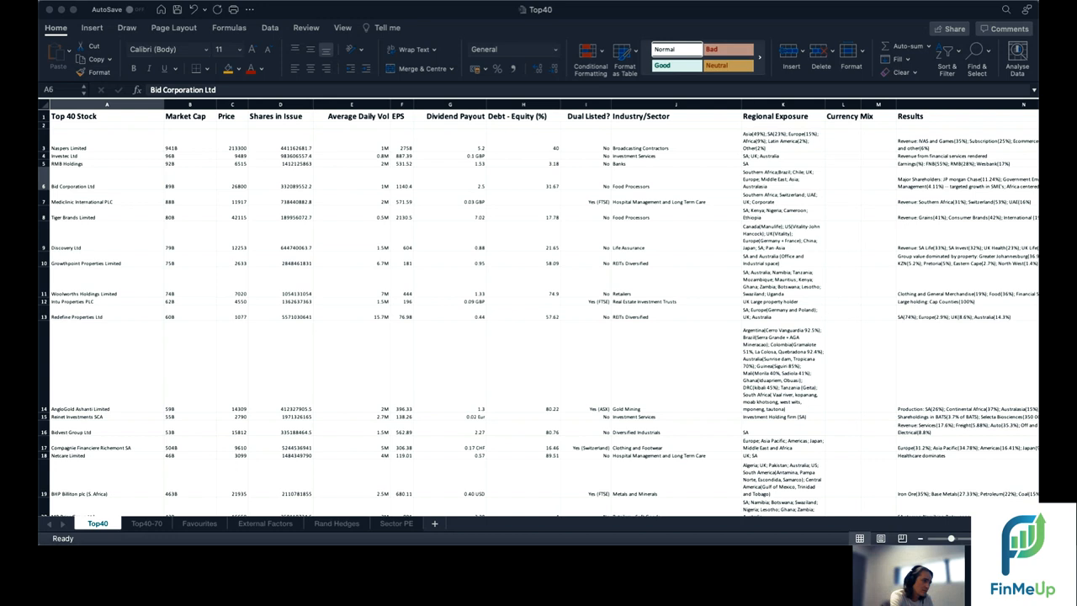
mouse_move(445, 202)
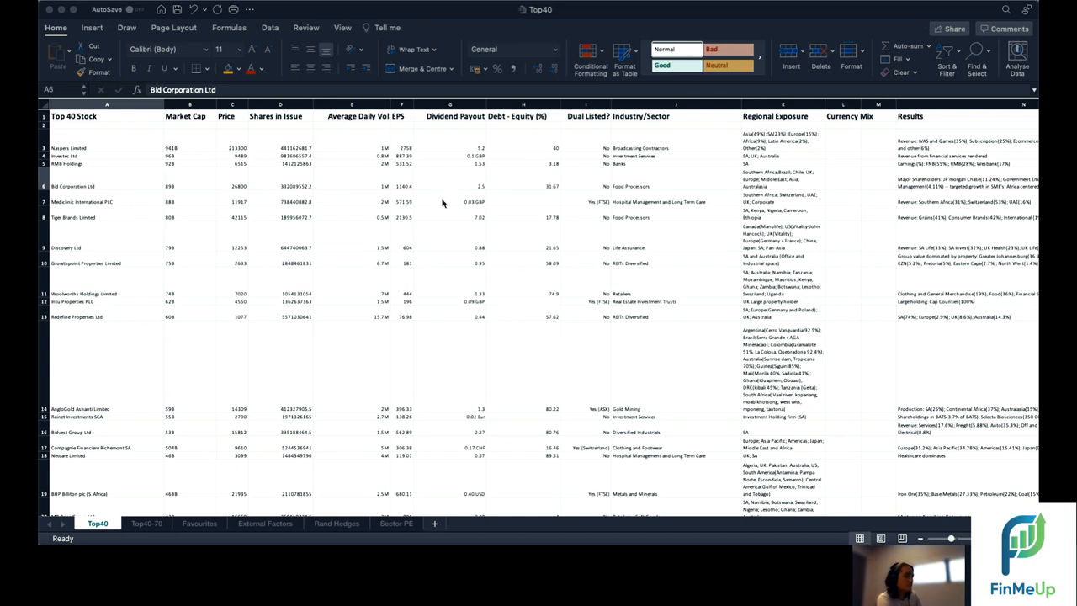
mouse_move(569, 356)
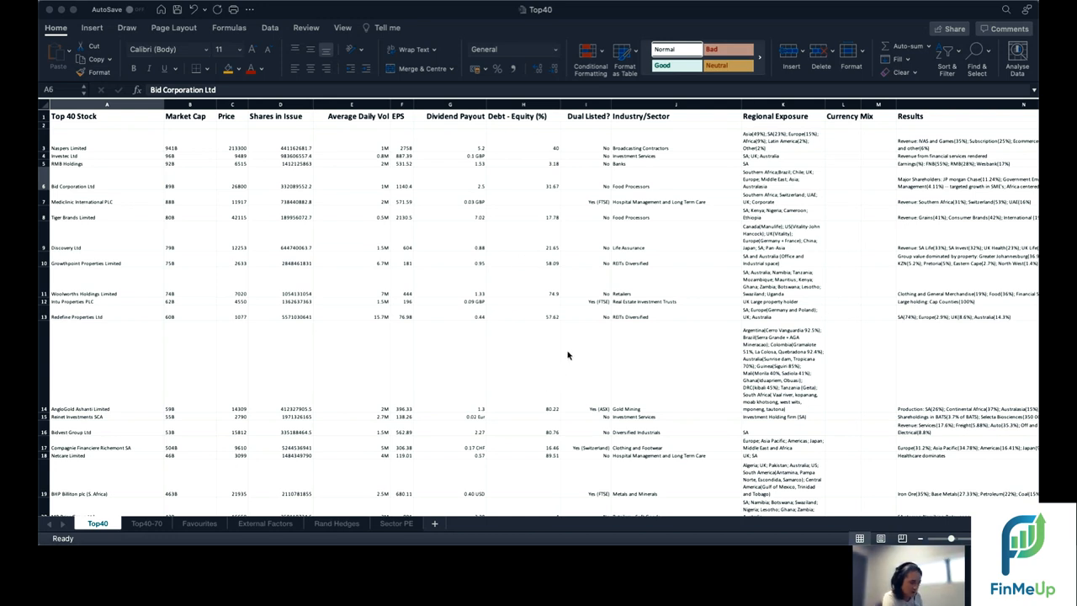
mouse_move(461, 492)
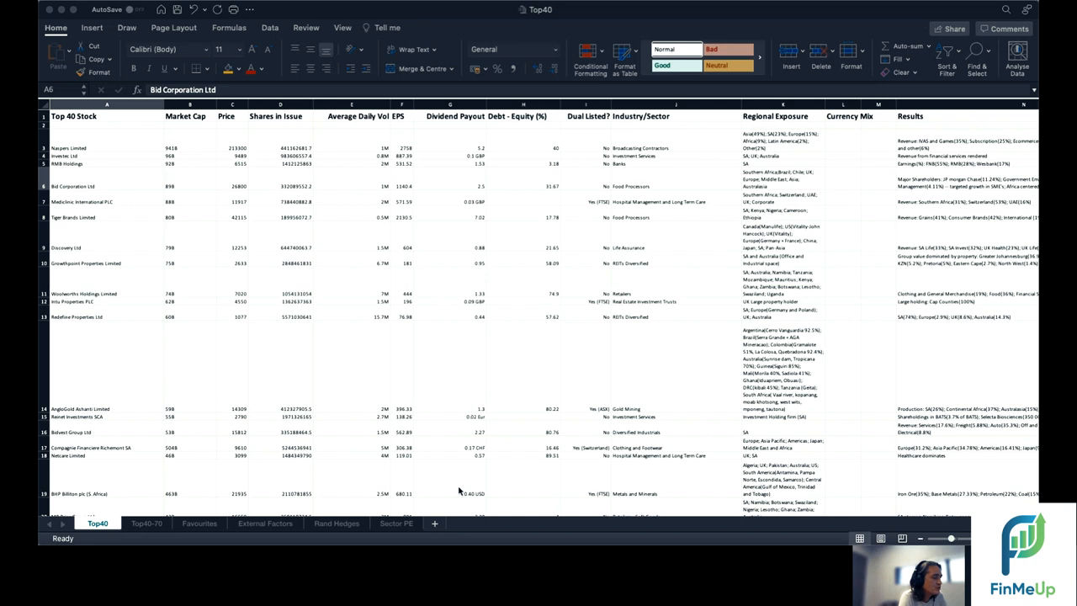
mouse_move(532, 387)
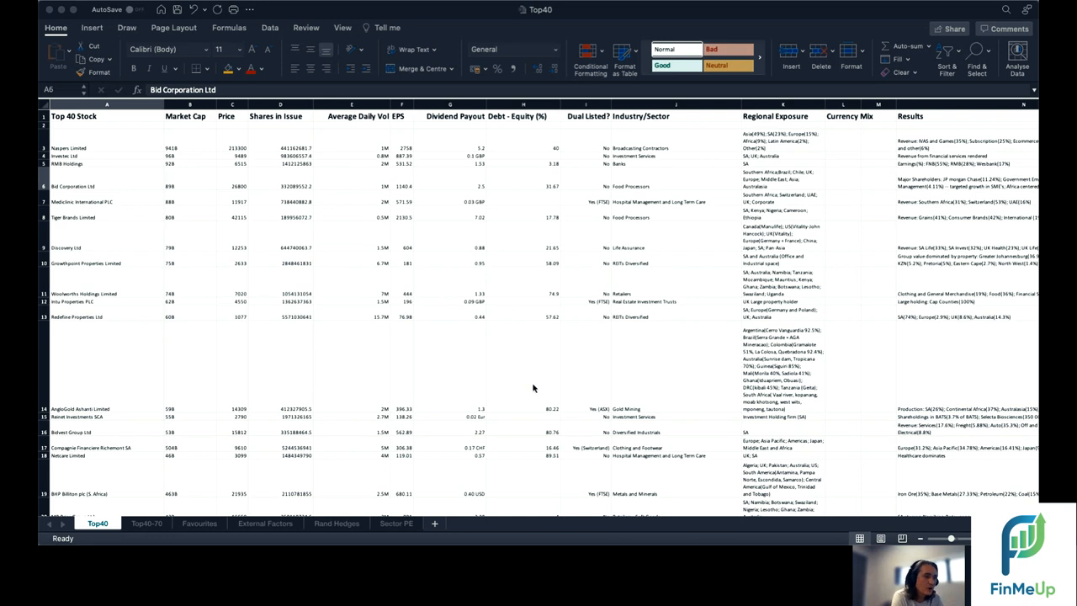
mouse_move(470, 366)
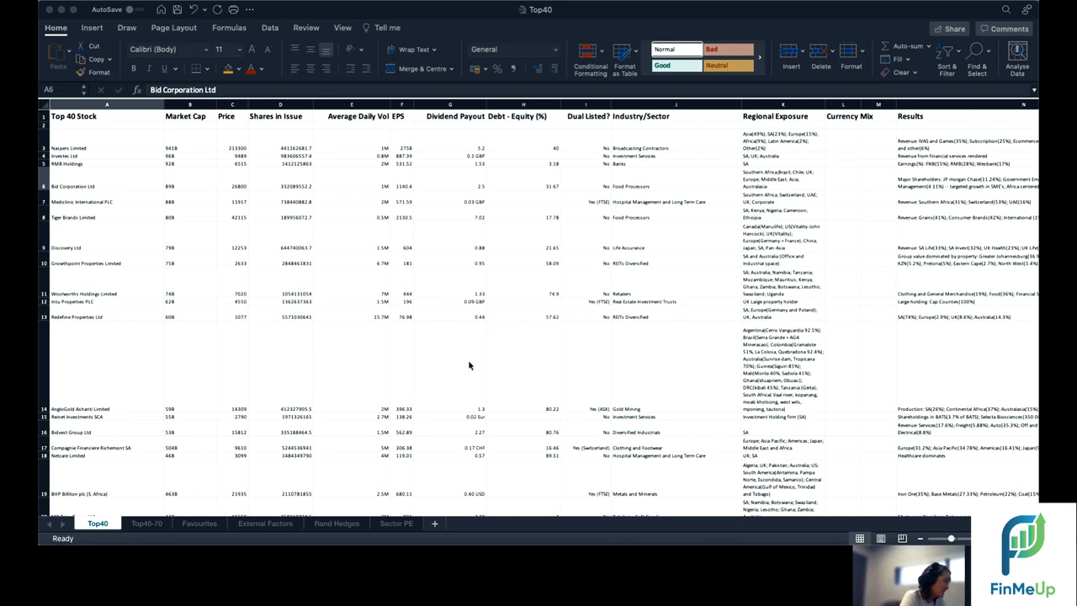
Review the Naspers row: share price, shares in issue formula, daily volume, EPS, debt-to-equity and dual listing
left_click(106, 185)
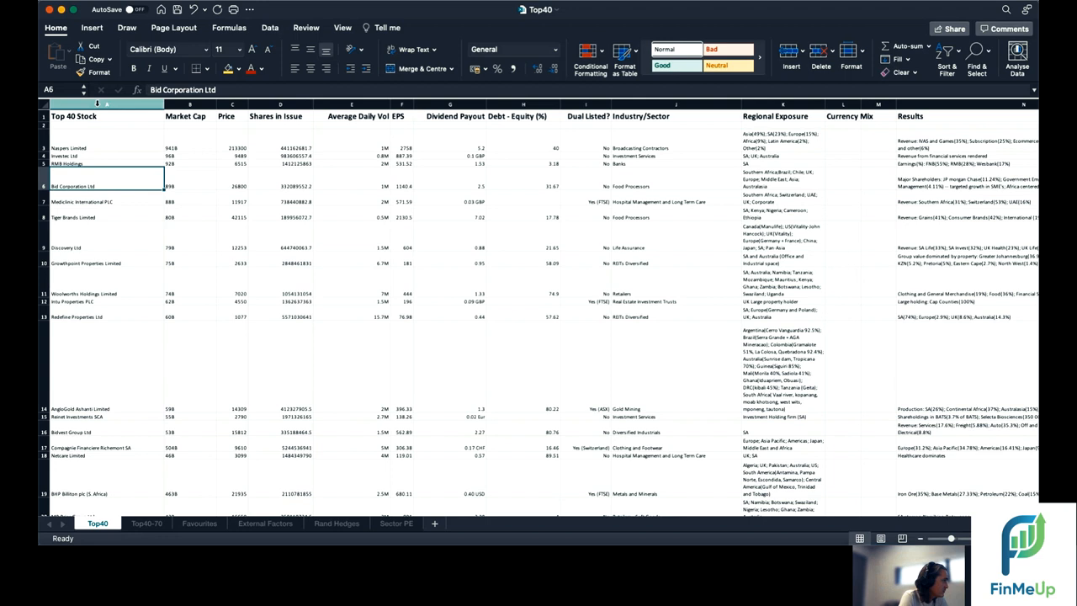
left_click(108, 148)
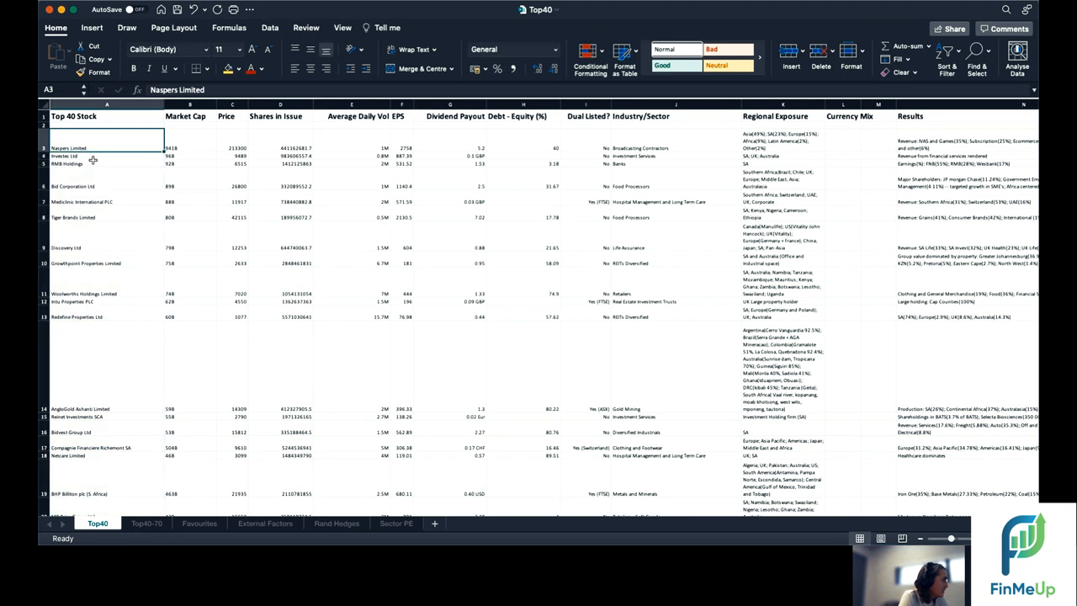
left_click(188, 138)
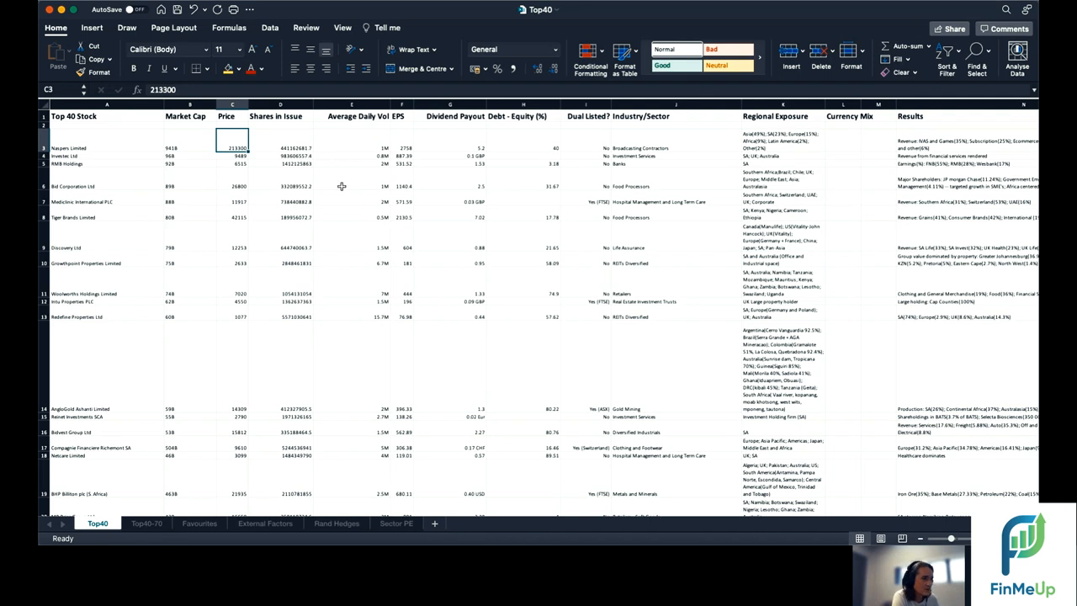
mouse_move(242, 229)
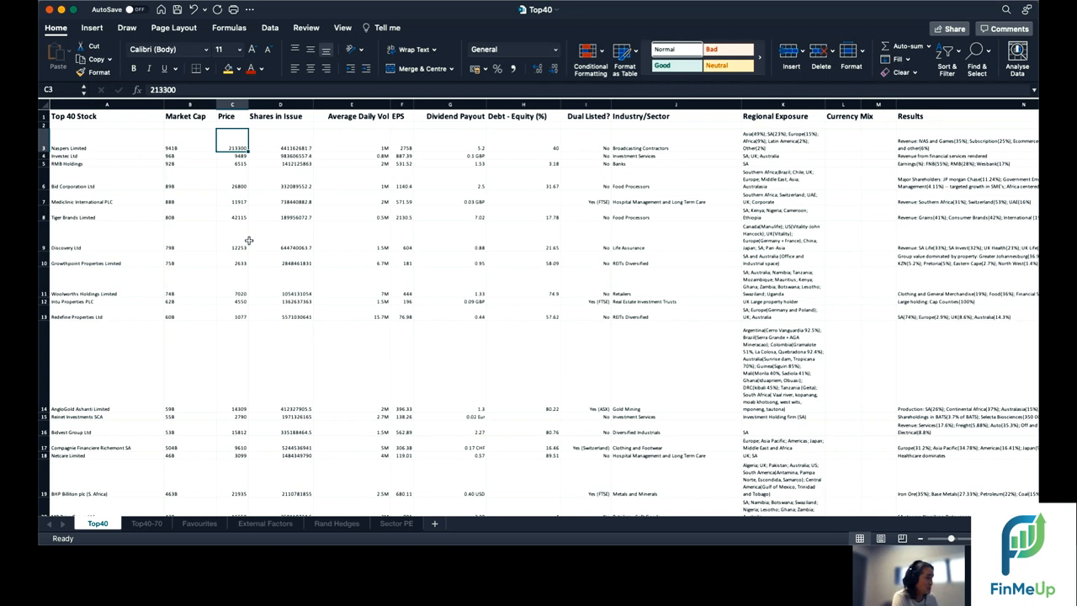
left_click(280, 138)
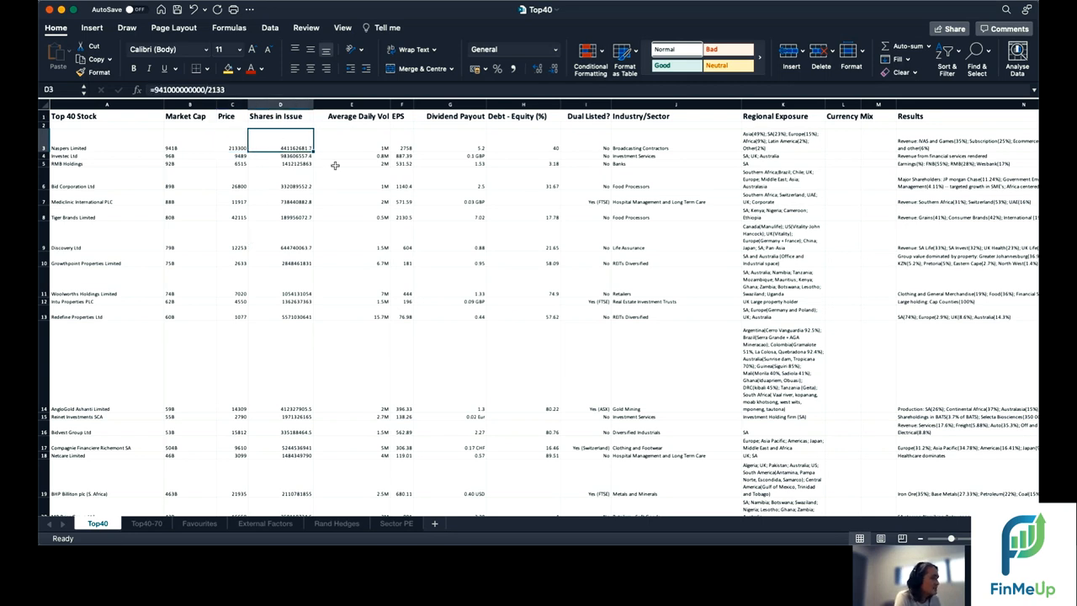
left_click(352, 138)
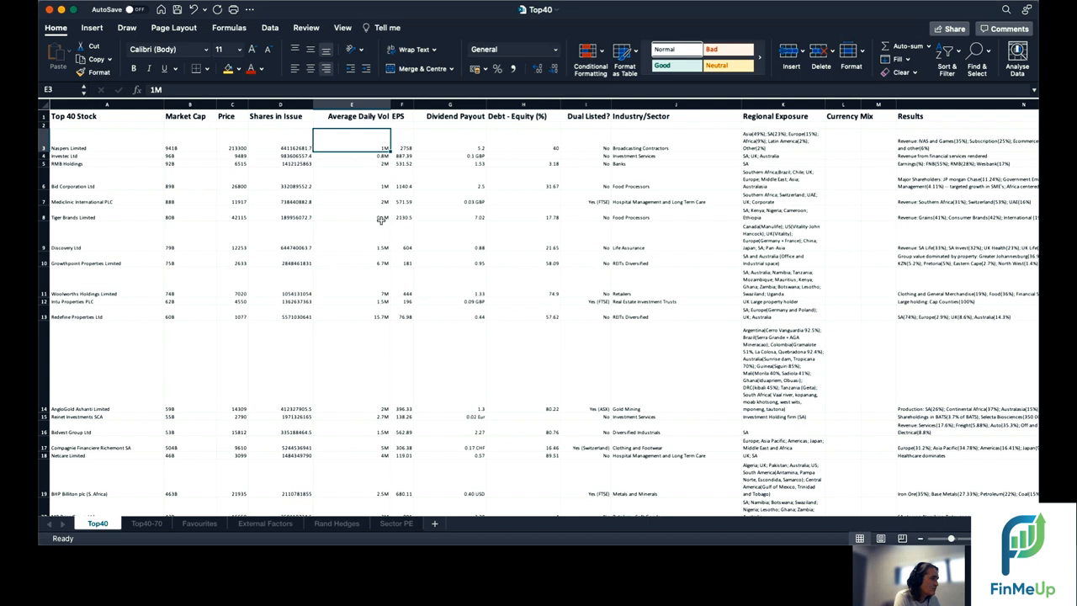
mouse_move(400, 162)
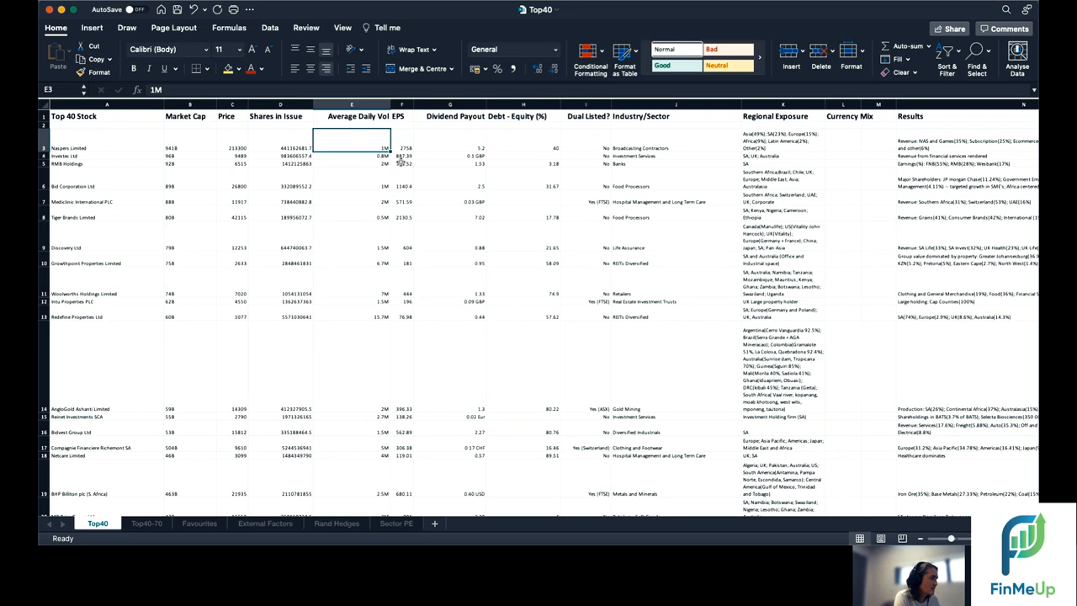
left_click(402, 148)
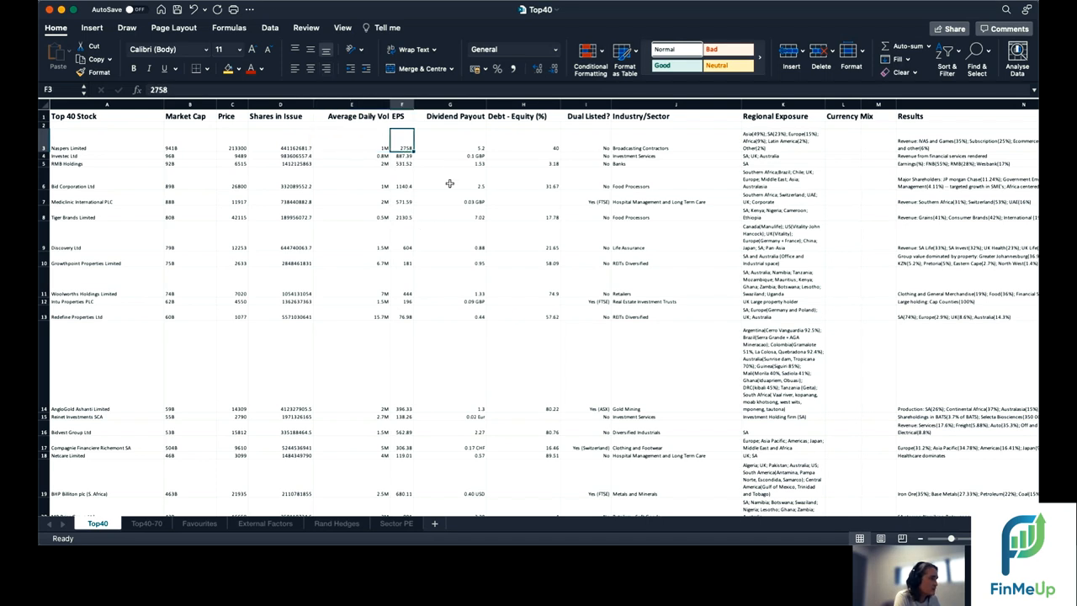
left_click(524, 148)
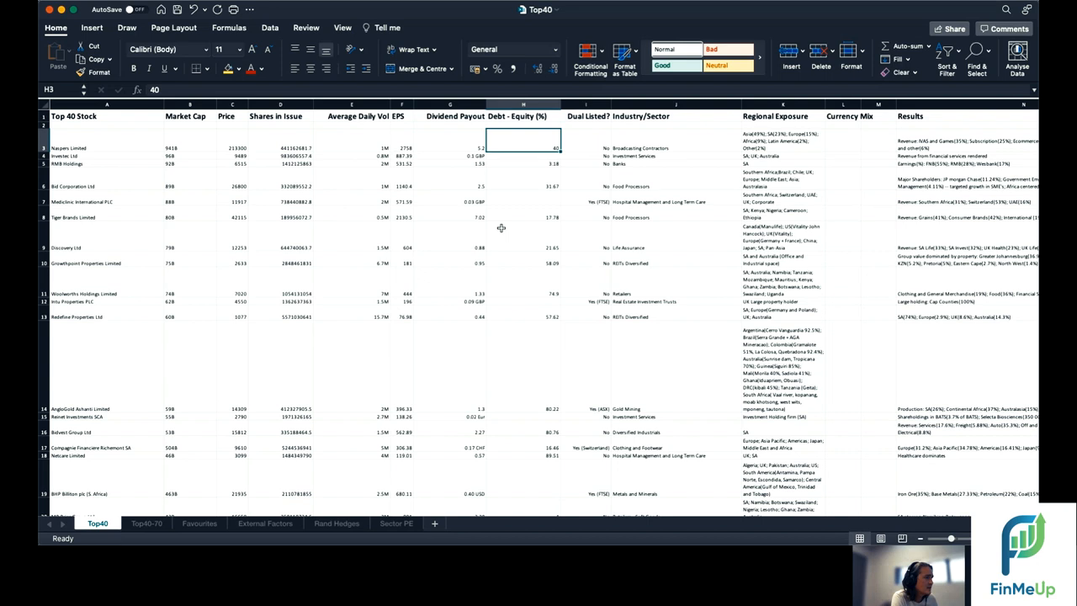
mouse_move(581, 155)
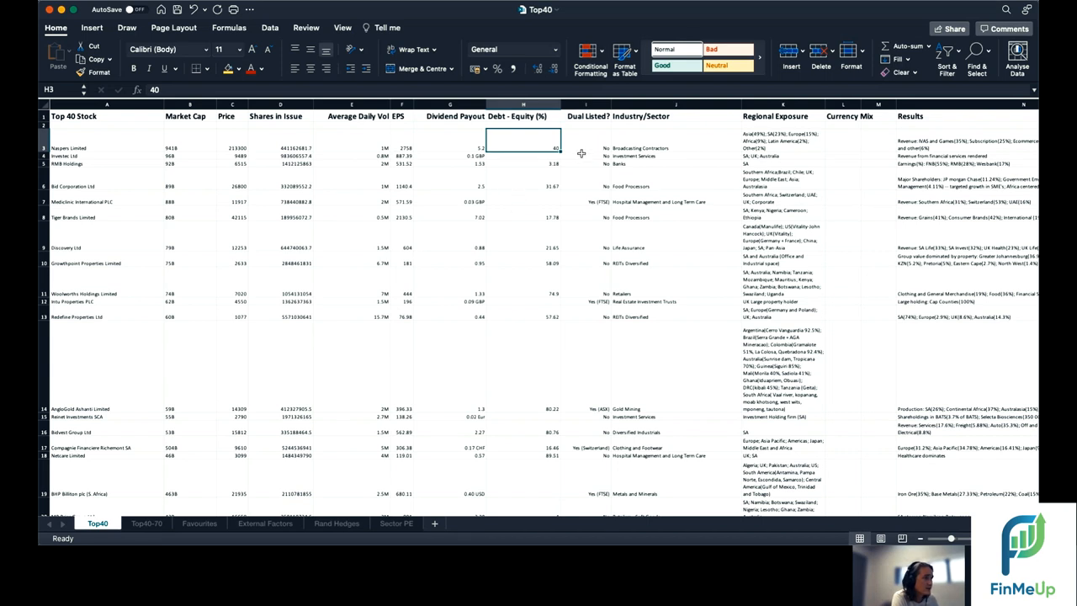
left_click(586, 148)
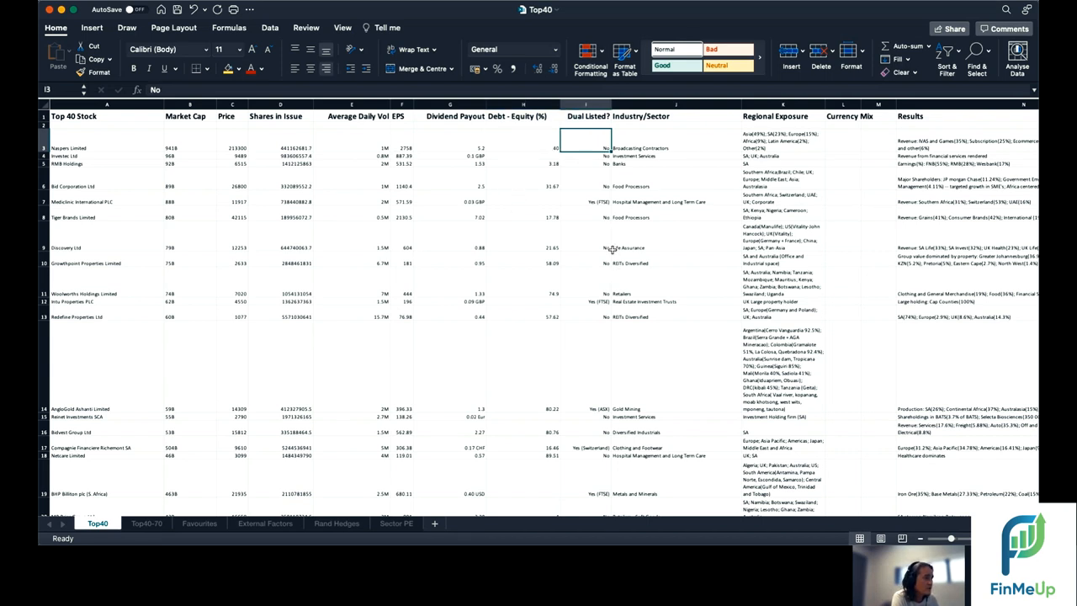
Check Mediclinic's sector, RMB and Naspers regional exposure, and the Currency Mix column
left_click(586, 202)
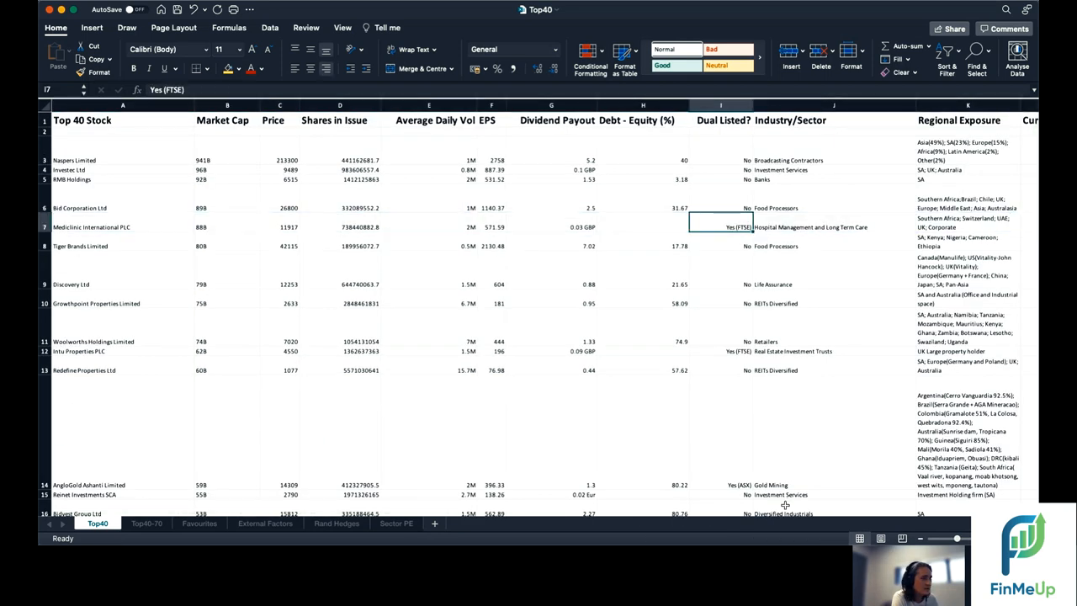
left_click(833, 227)
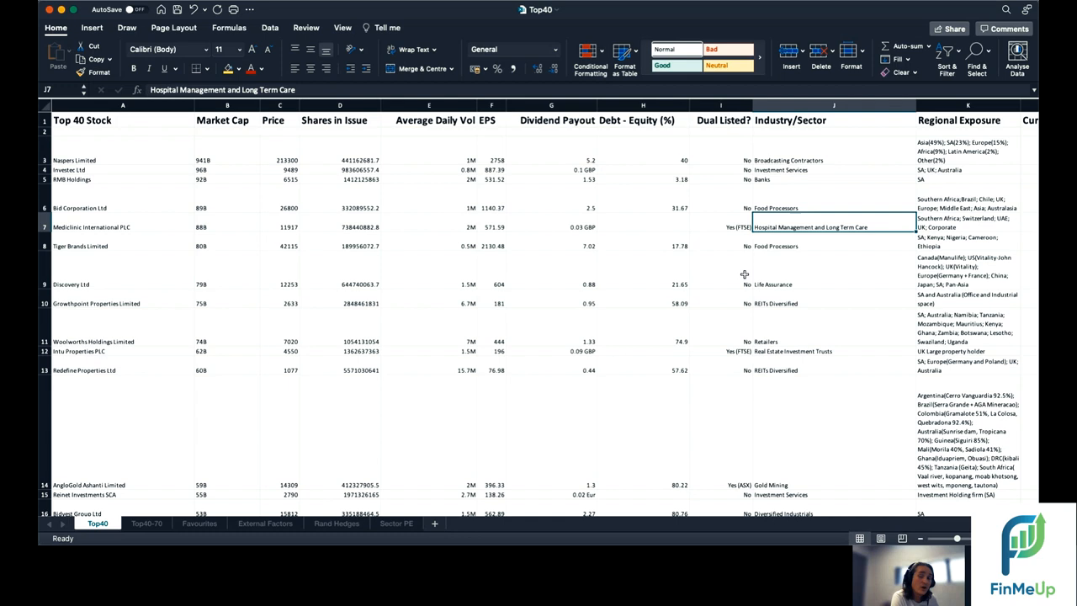
mouse_move(737, 350)
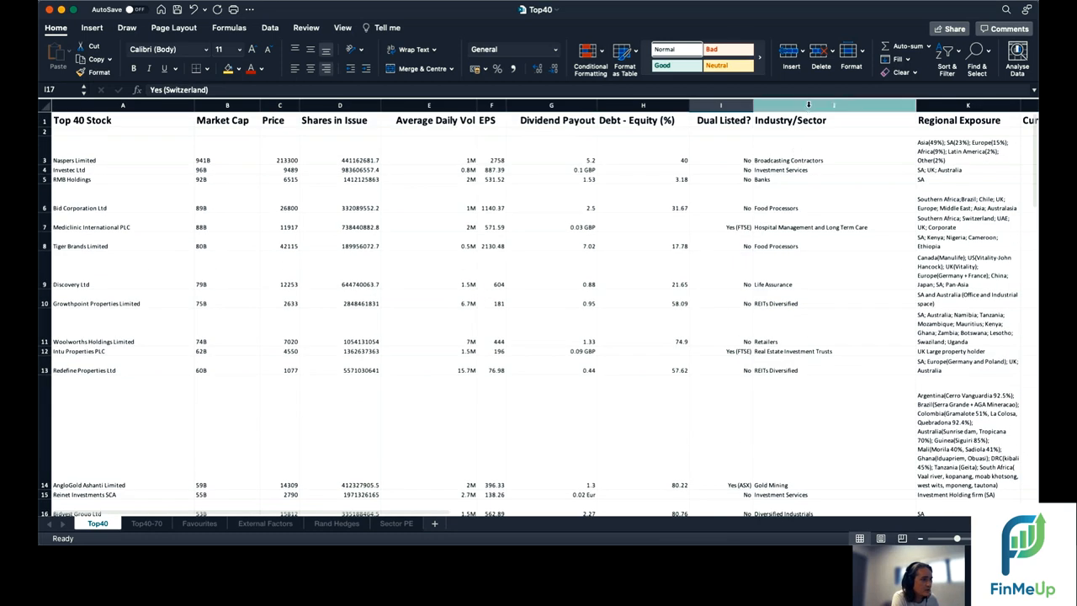
left_click(968, 271)
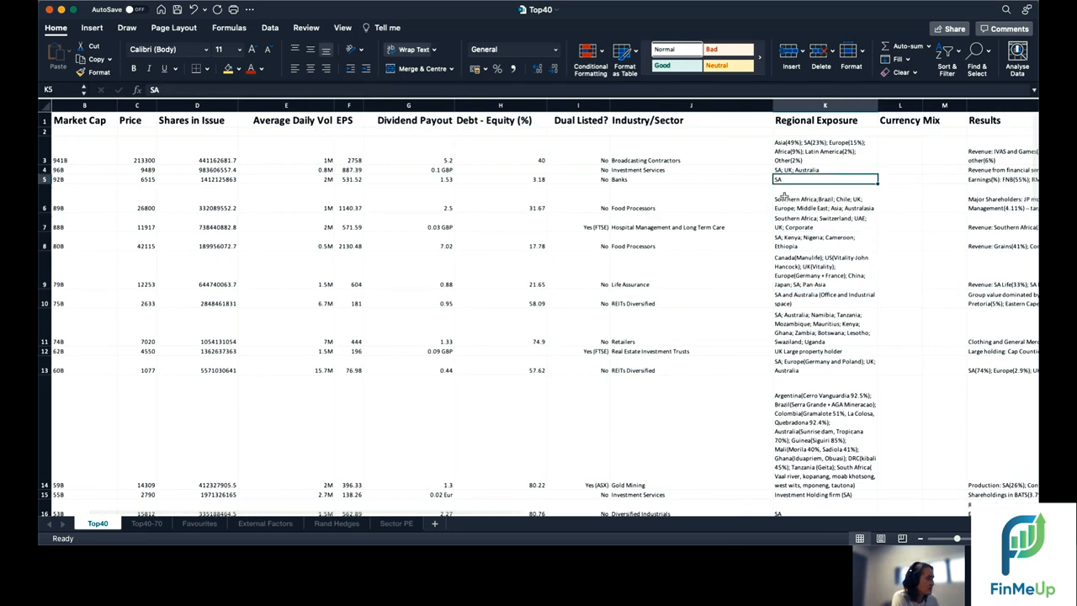
left_click(825, 151)
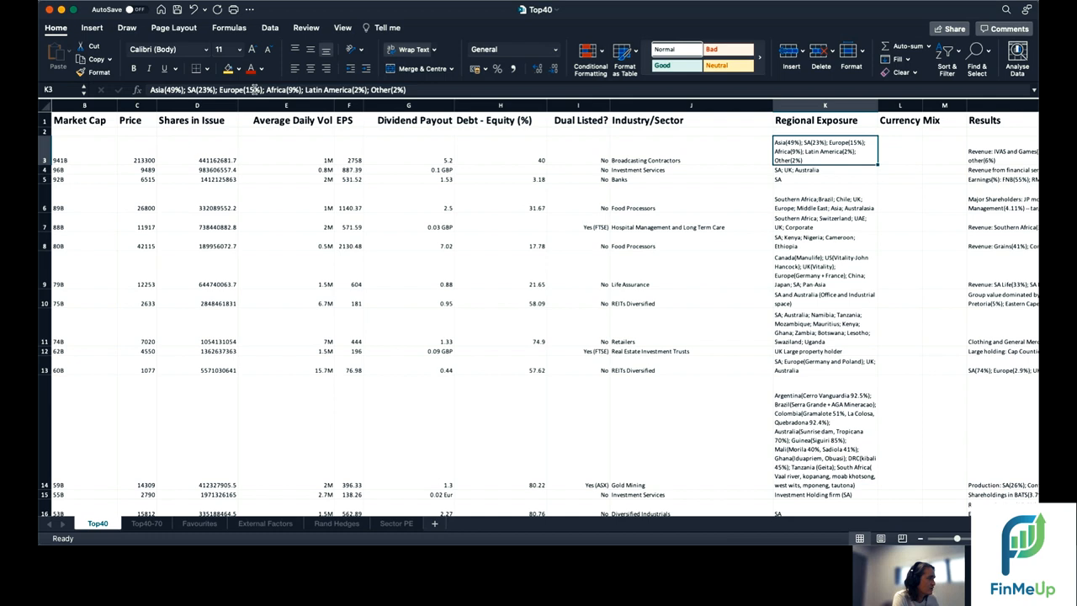
left_click(901, 150)
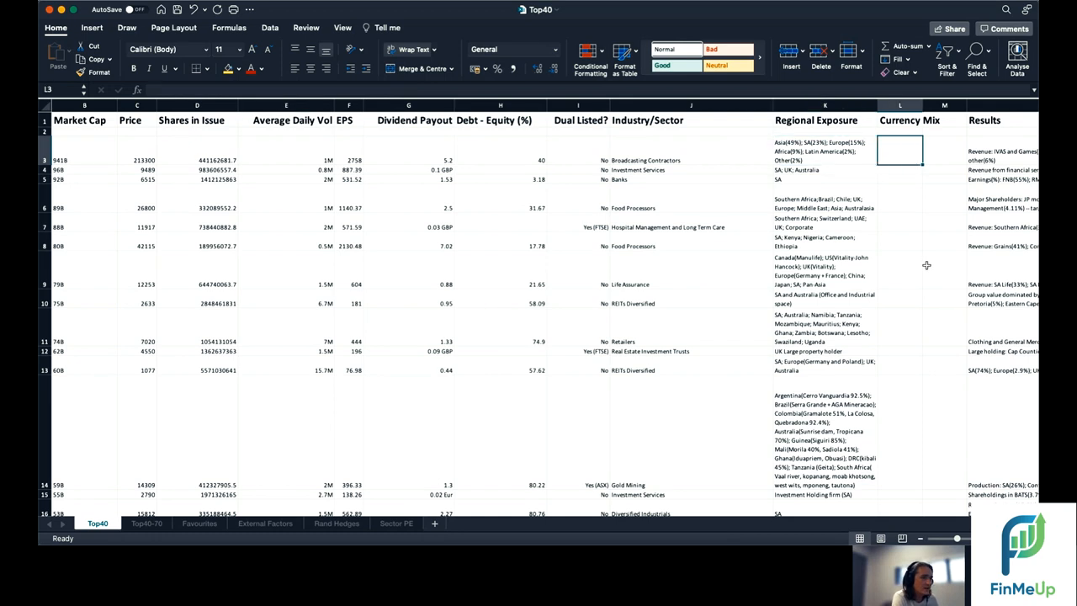
left_click(898, 120)
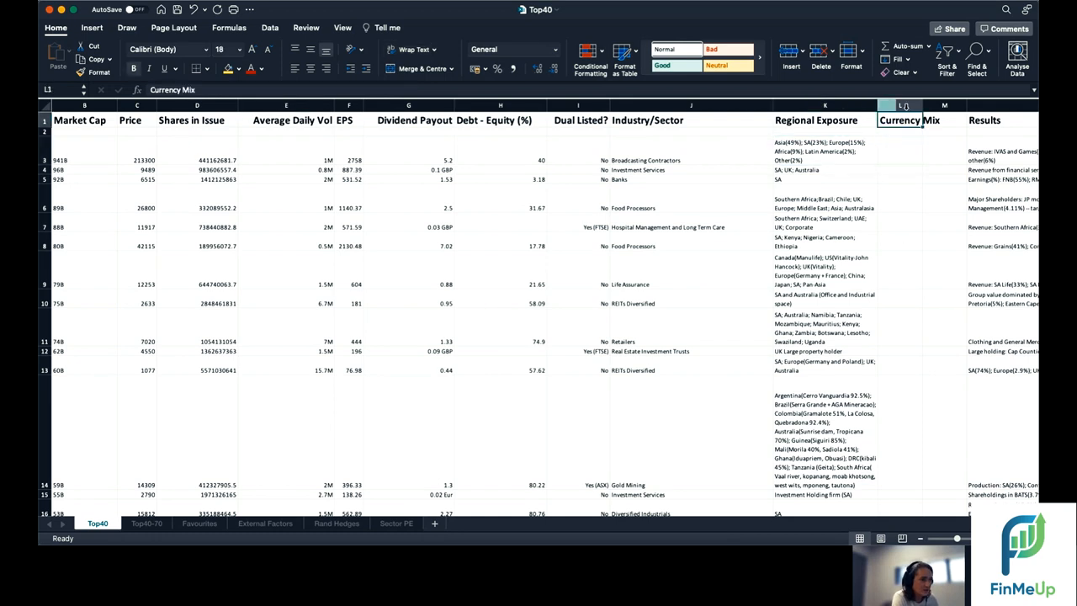
left_click(814, 152)
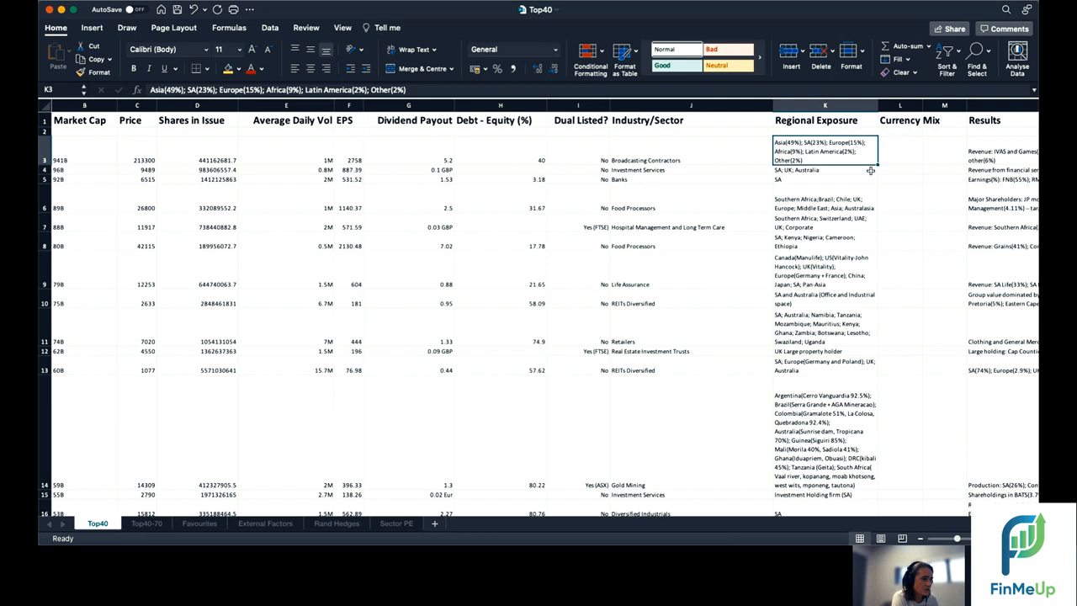
scroll("down", 3)
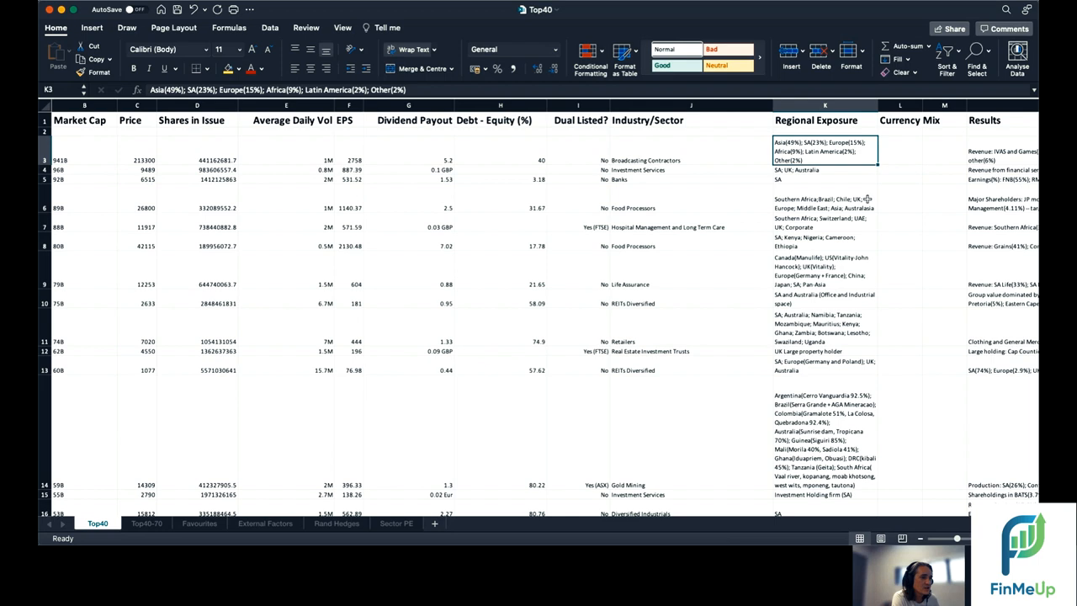
left_click(899, 151)
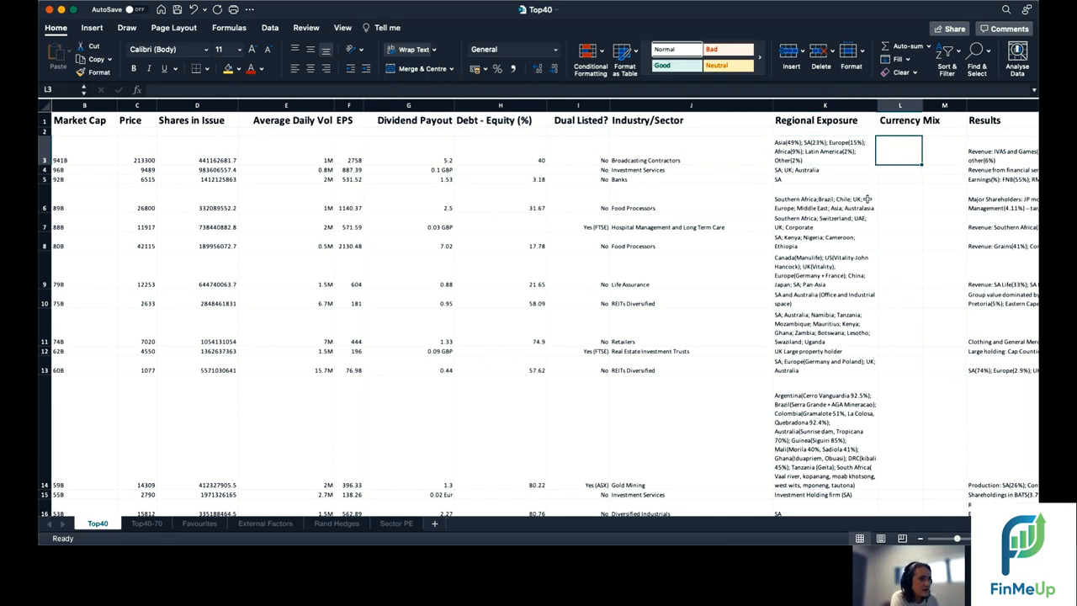
scroll("right", 3)
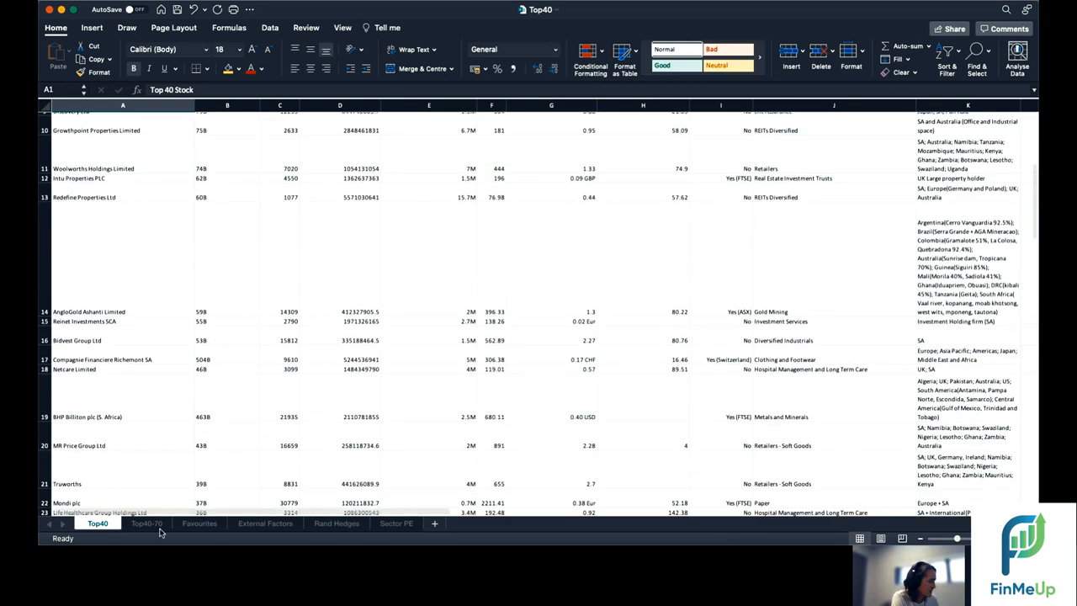
Move to the Top40-70 sheet and then on to the Favourites sheet
left_click(147, 521)
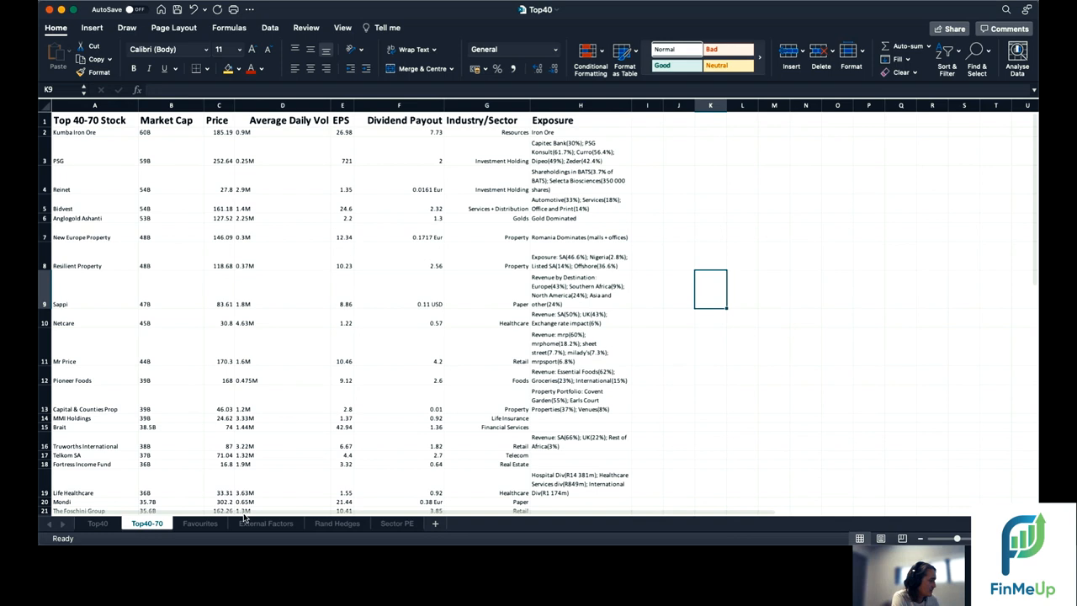
left_click(200, 521)
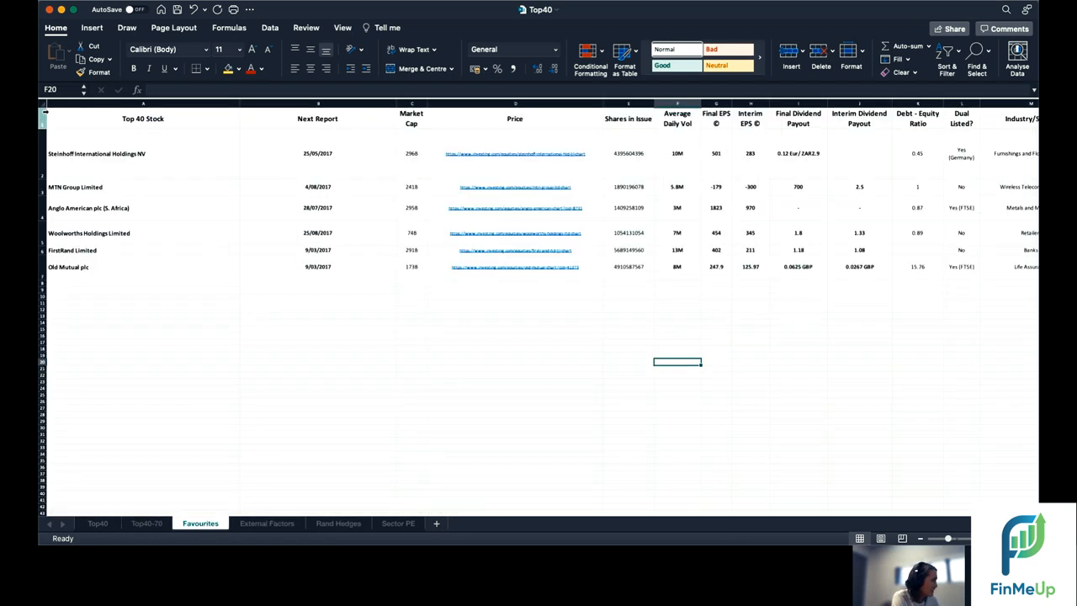
Inspect Steinhoff International's entry and its next report date 25/05/2017, then move to External Factors
left_click(630, 335)
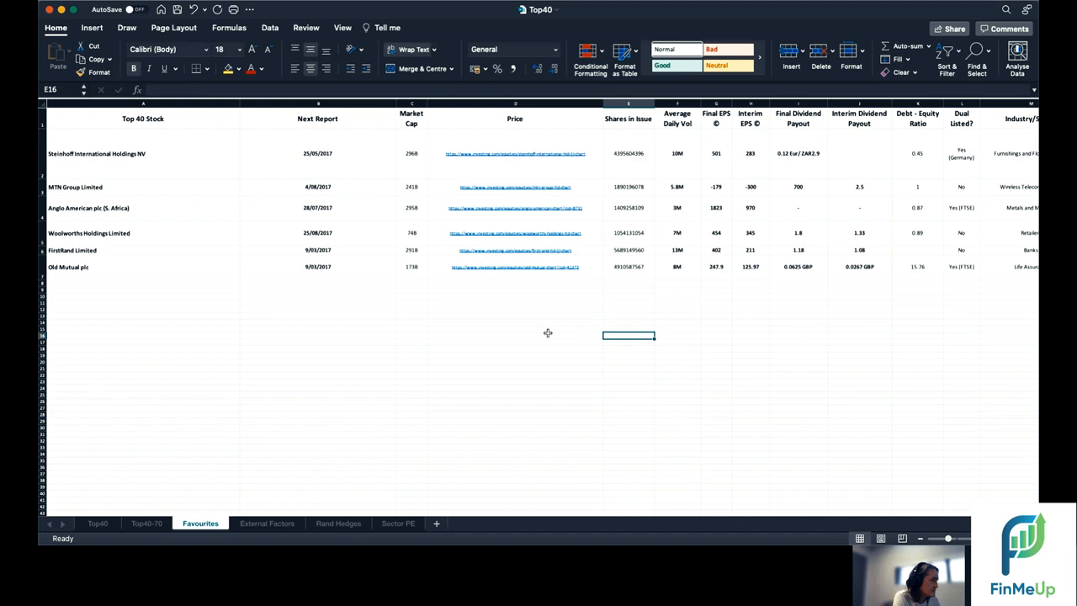
left_click(143, 153)
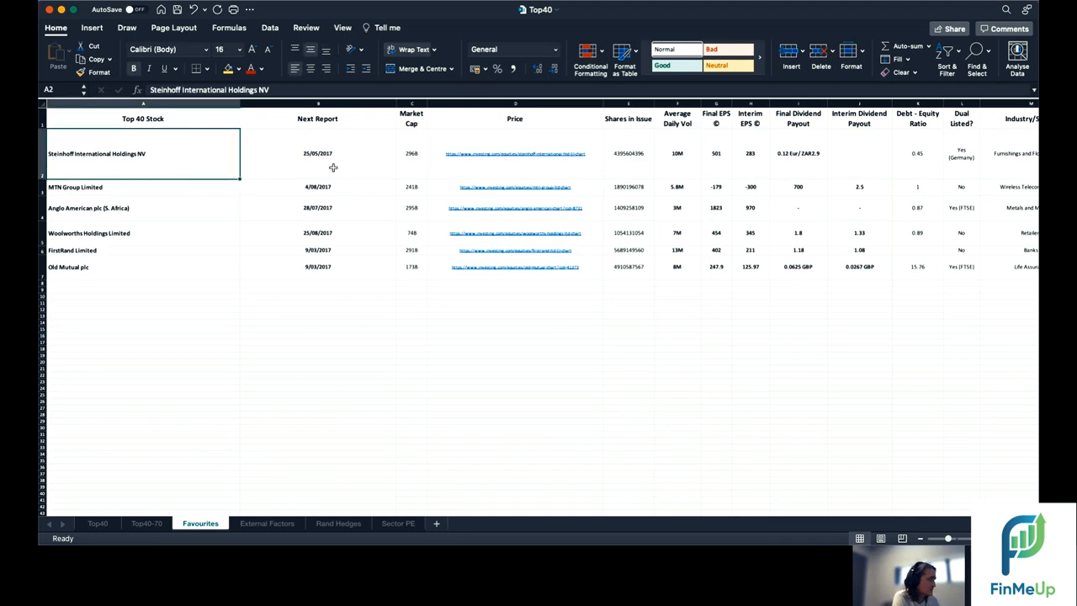
left_click(317, 153)
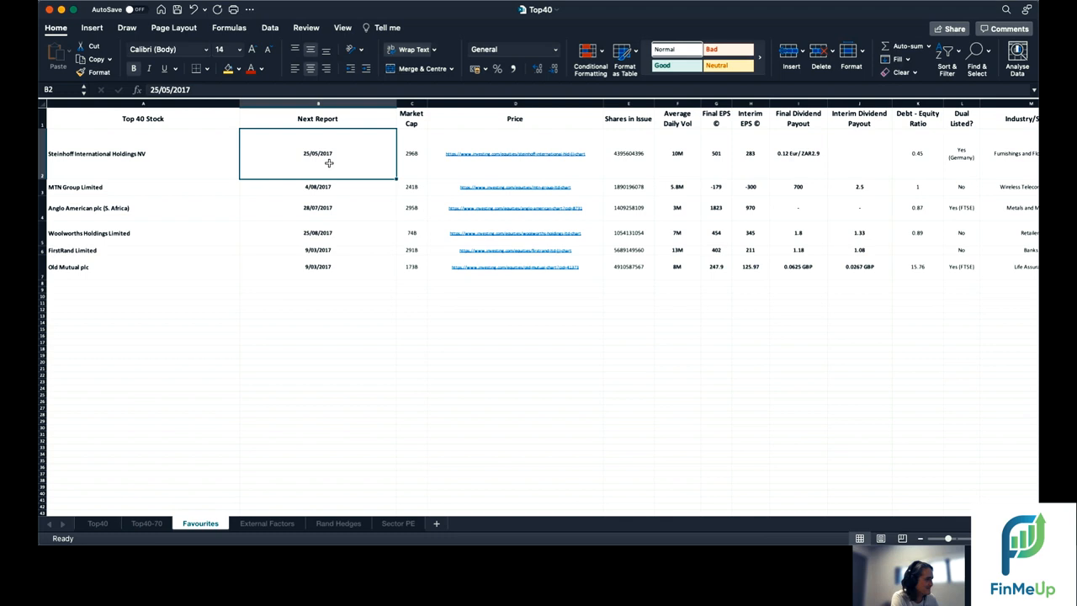
left_click(143, 153)
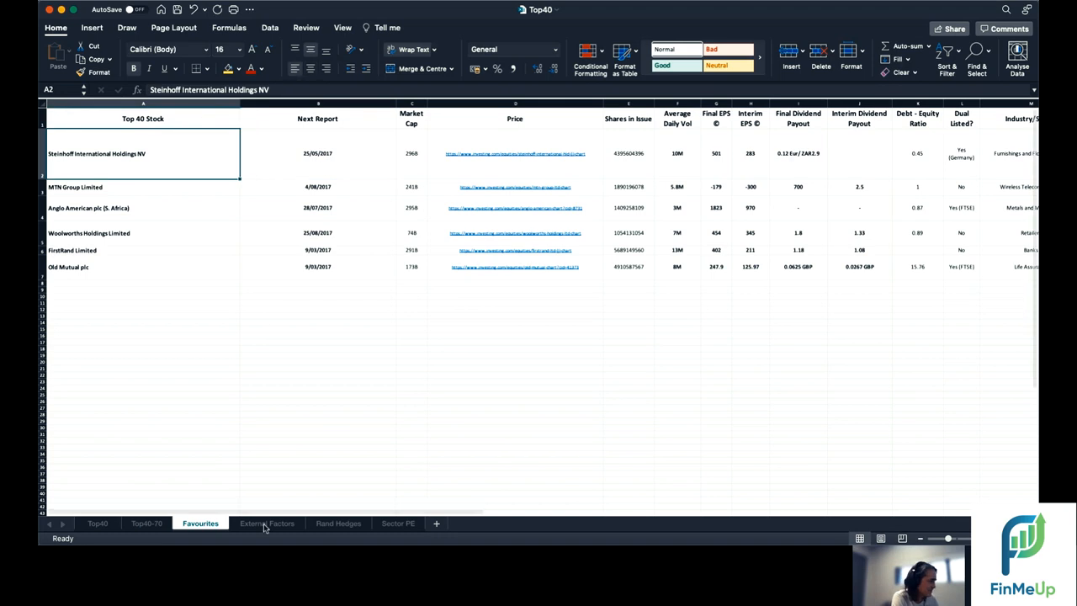
left_click(266, 522)
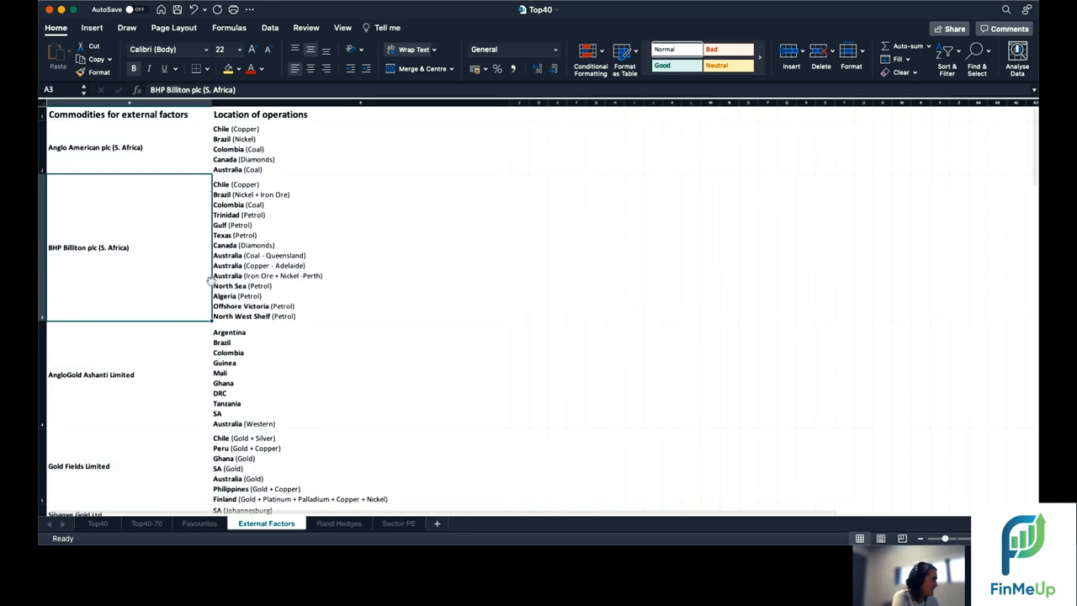
mouse_move(303, 121)
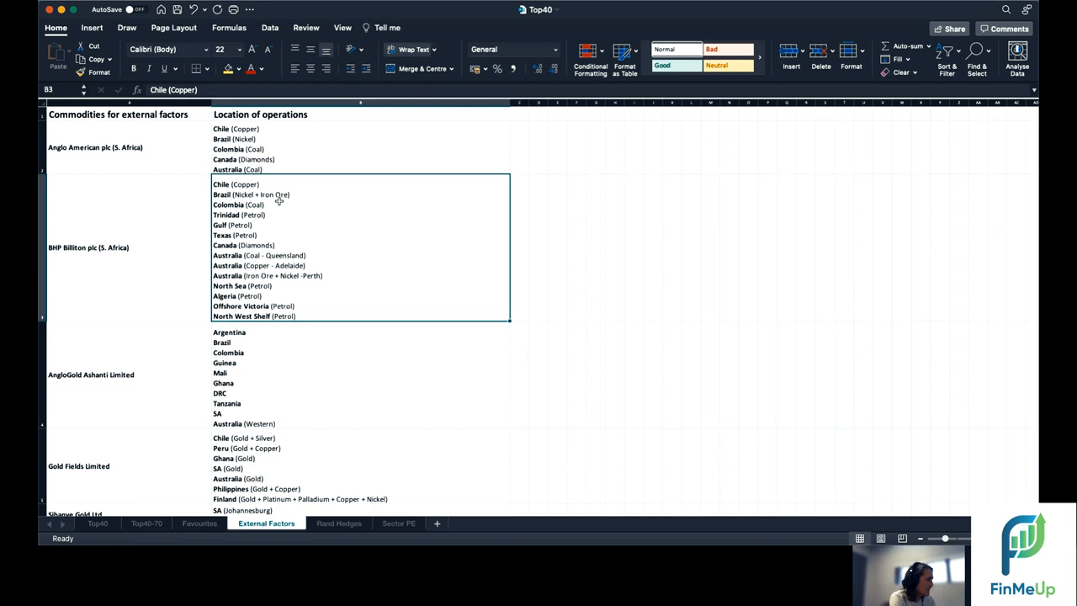
mouse_move(283, 252)
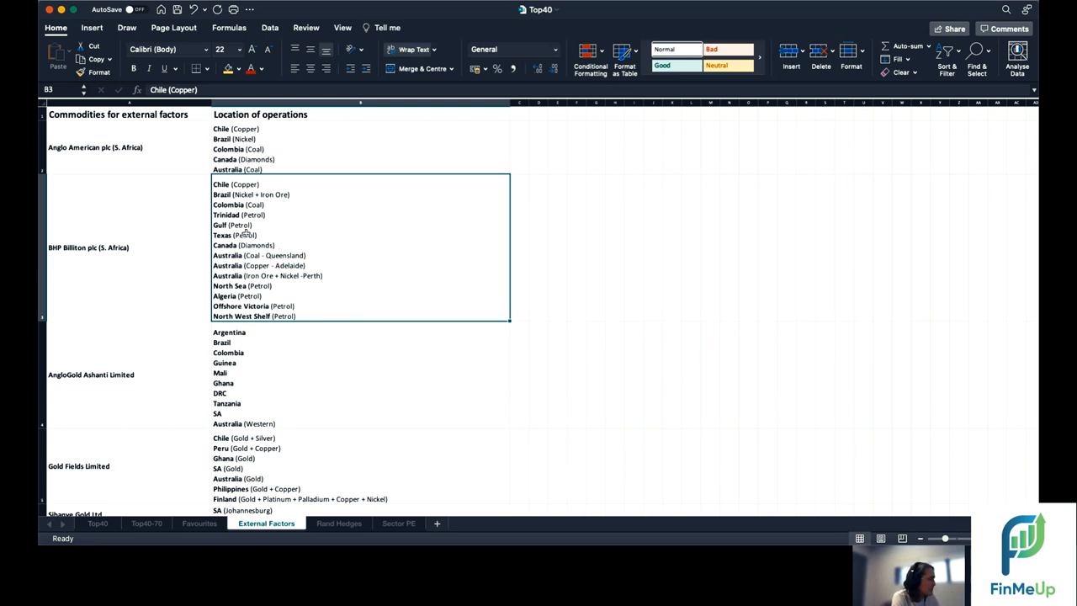
mouse_move(265, 434)
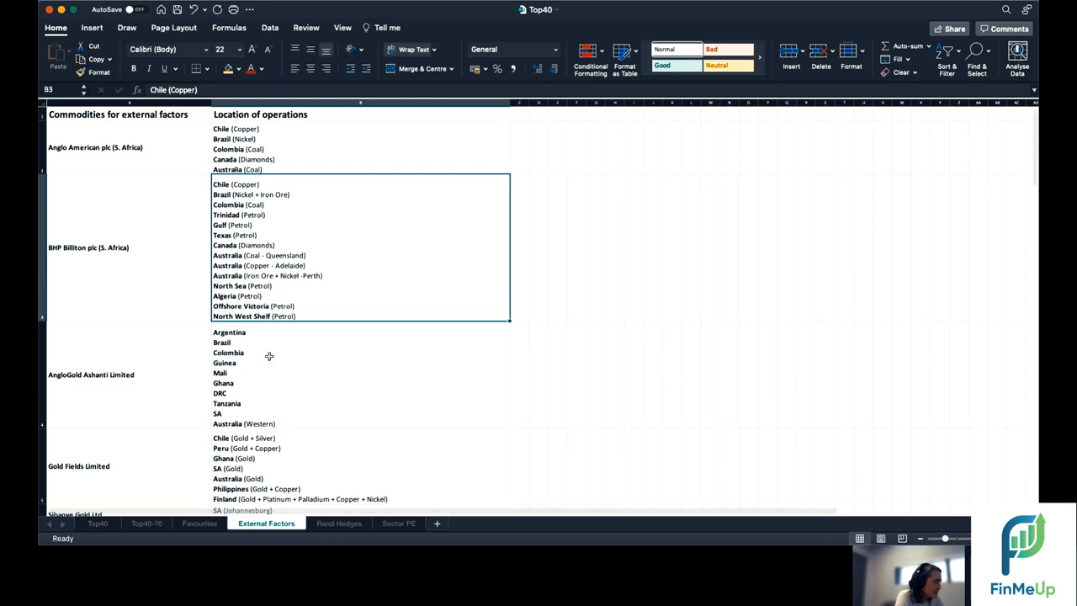
mouse_move(274, 293)
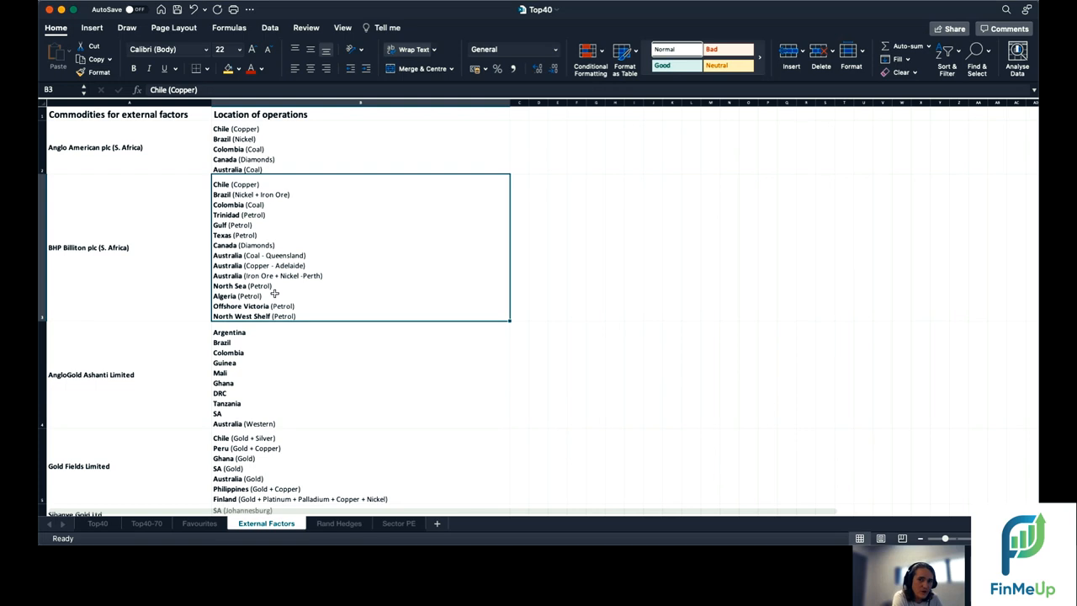
mouse_move(269, 276)
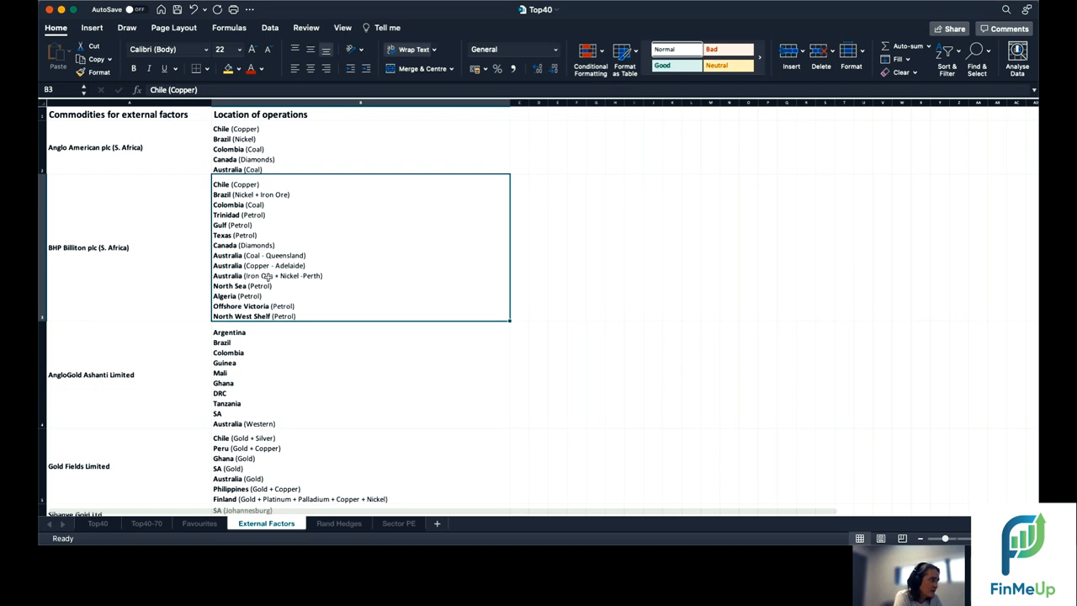
mouse_move(271, 324)
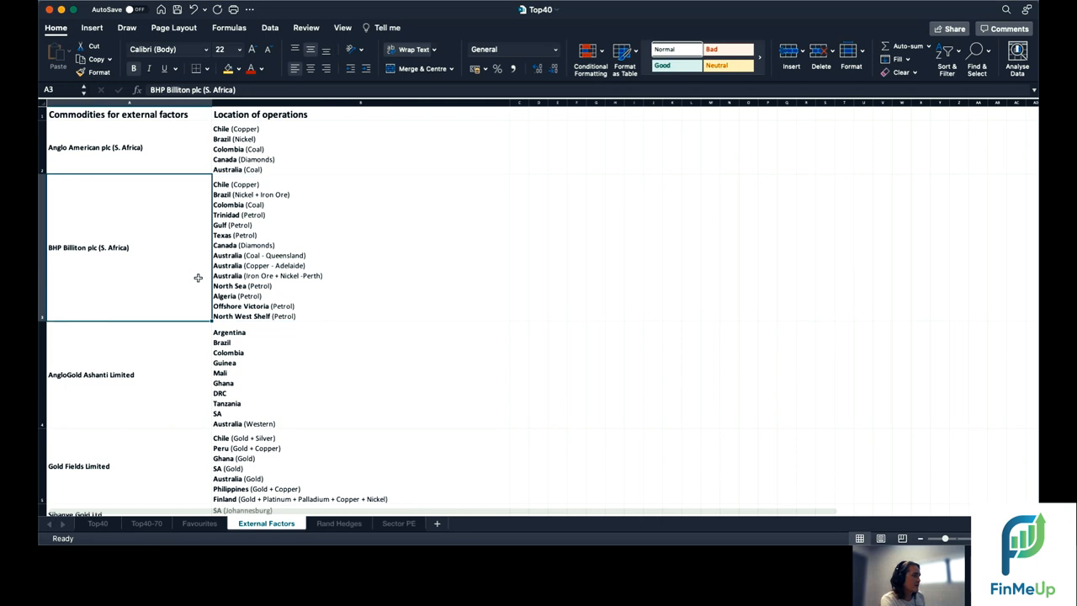
mouse_move(242, 298)
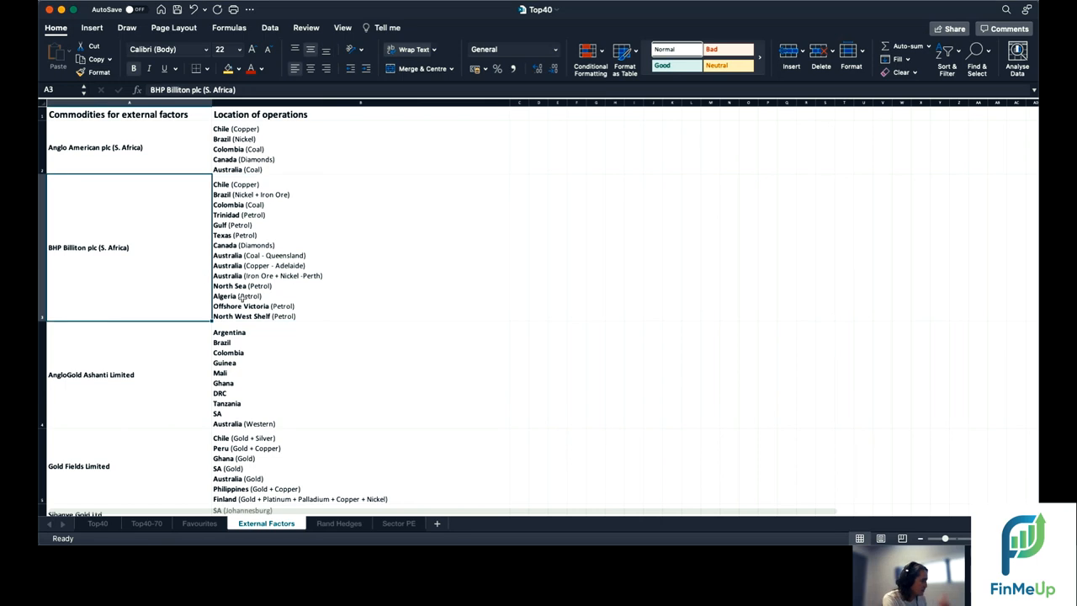
Scroll through the commodity locations per company and move to the Rand Hedges sheet
scroll("down", 3)
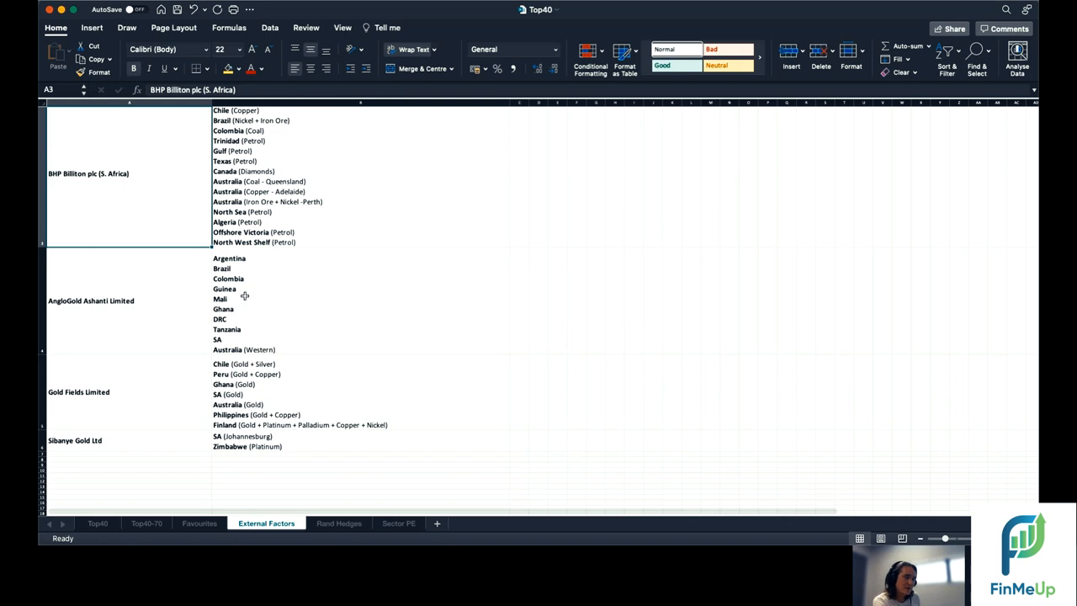
scroll("up", 3)
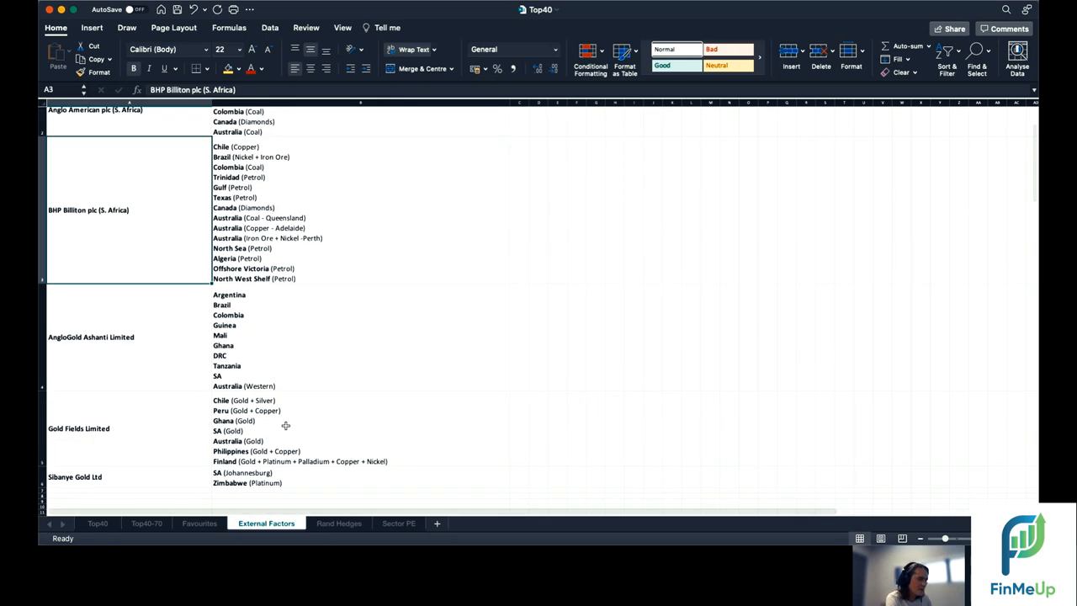
left_click(338, 522)
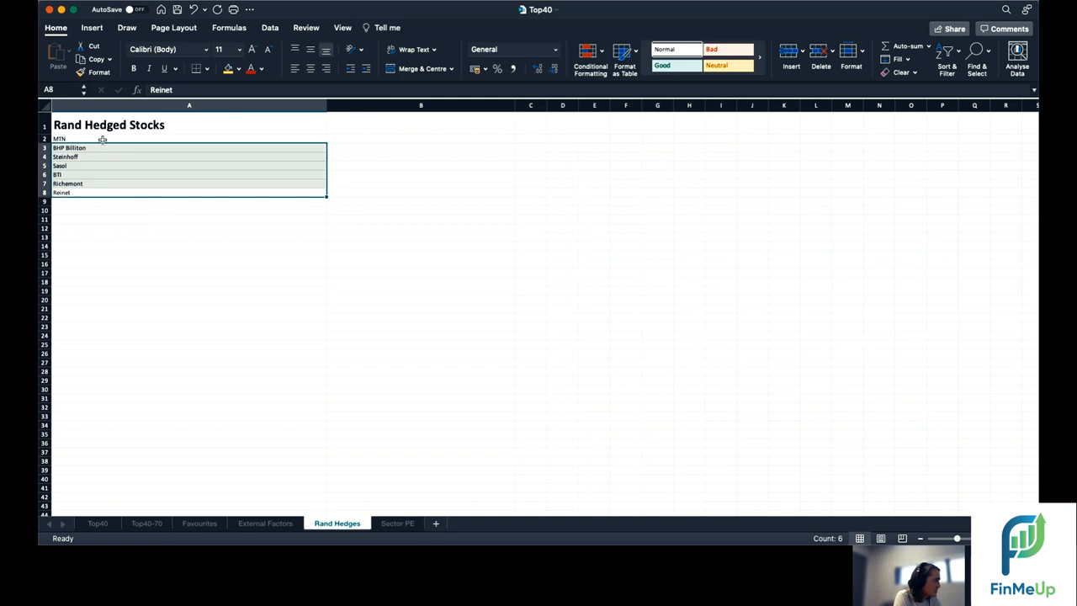
Look over the Sector PE table including the Banks PE value of 14, then return to Top40
left_click(397, 521)
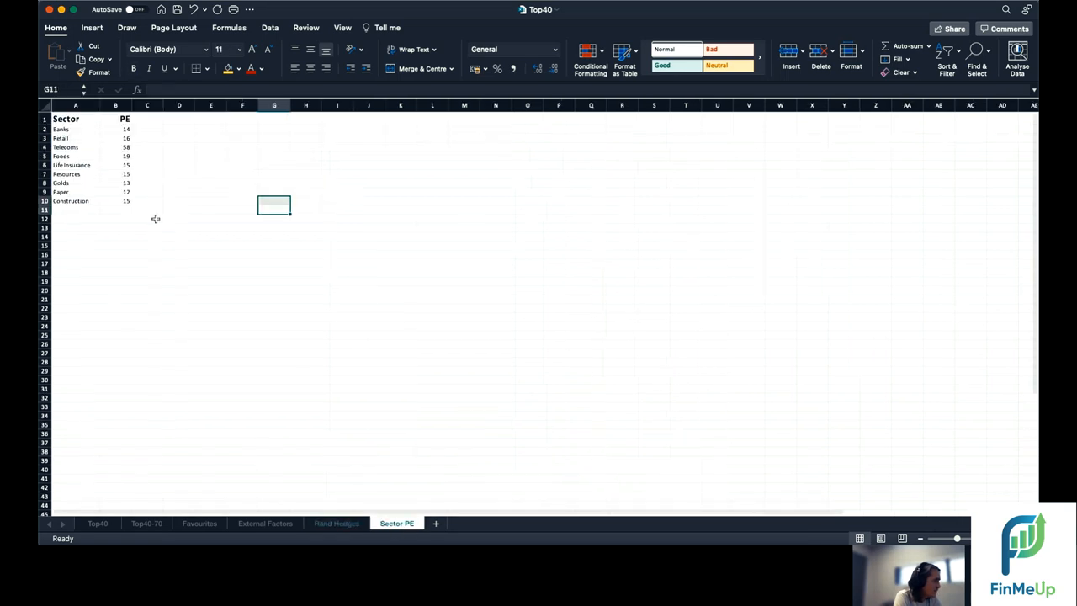
left_click(178, 209)
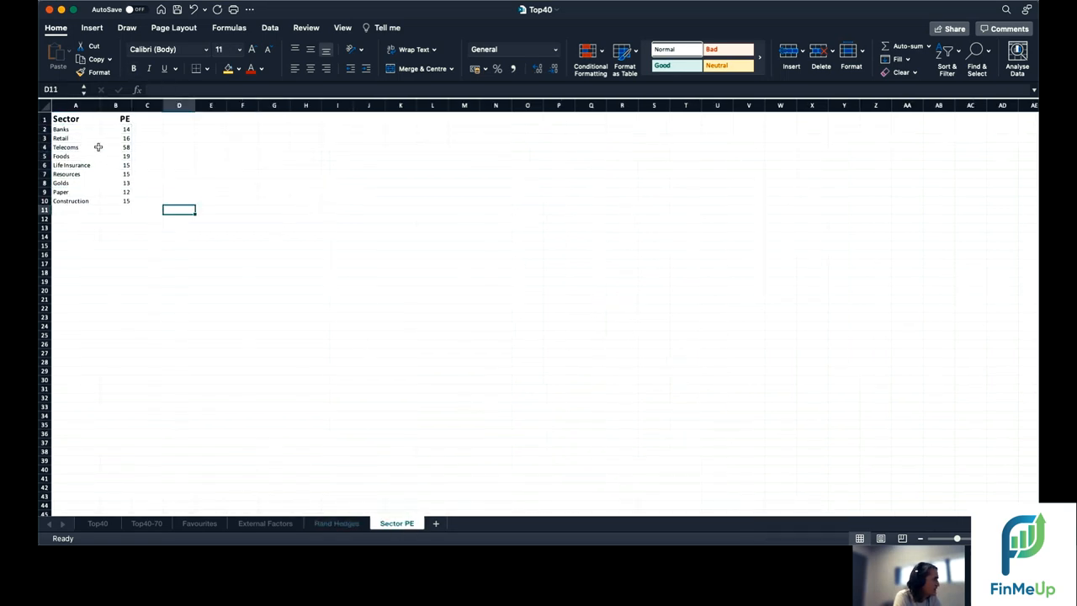
left_click(211, 209)
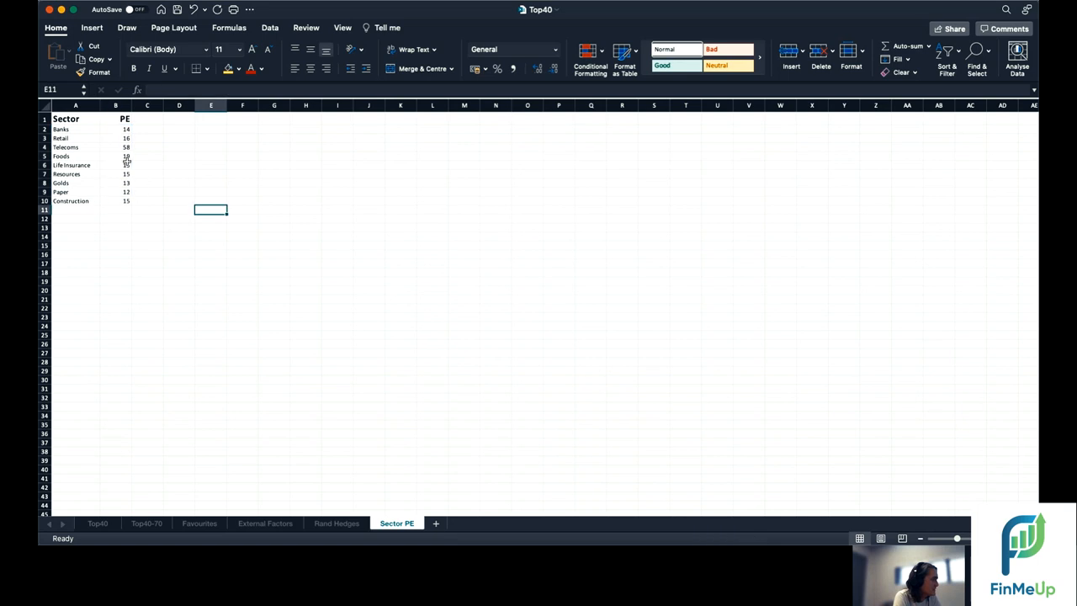
left_click(148, 128)
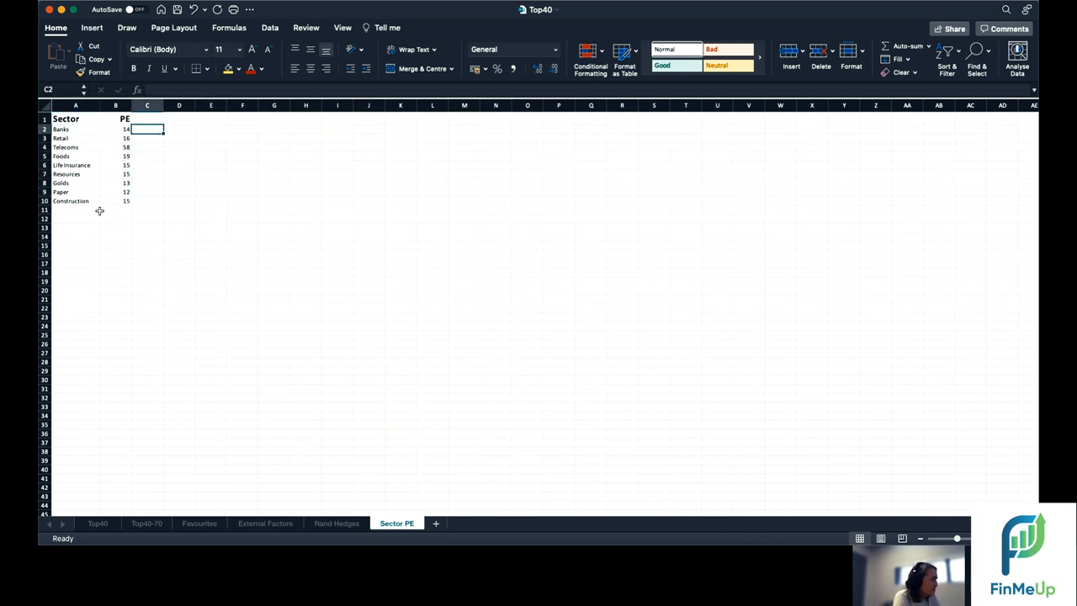
left_click(114, 128)
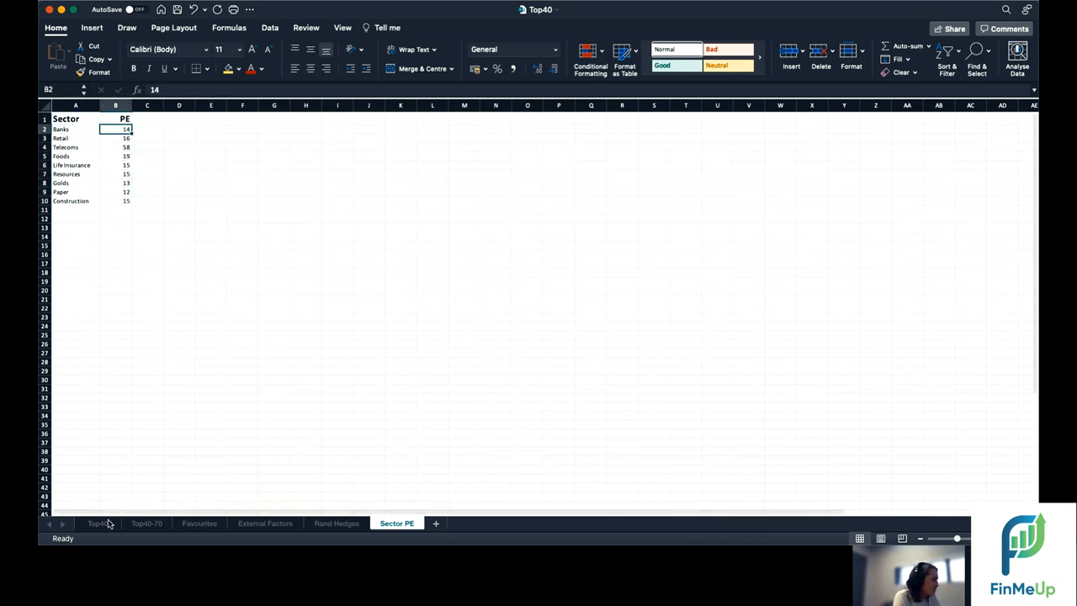
left_click(97, 521)
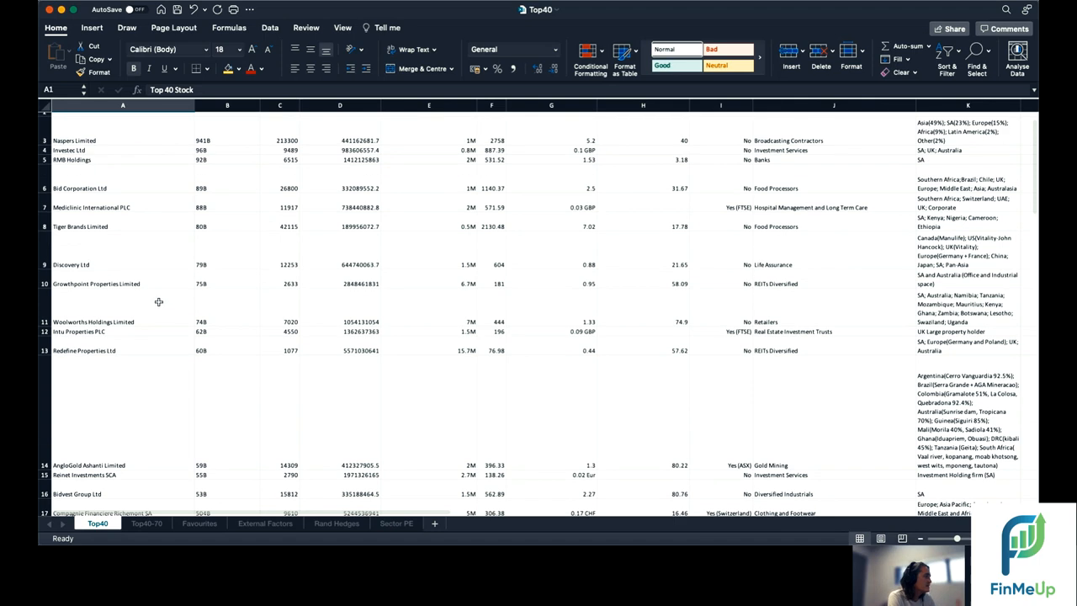